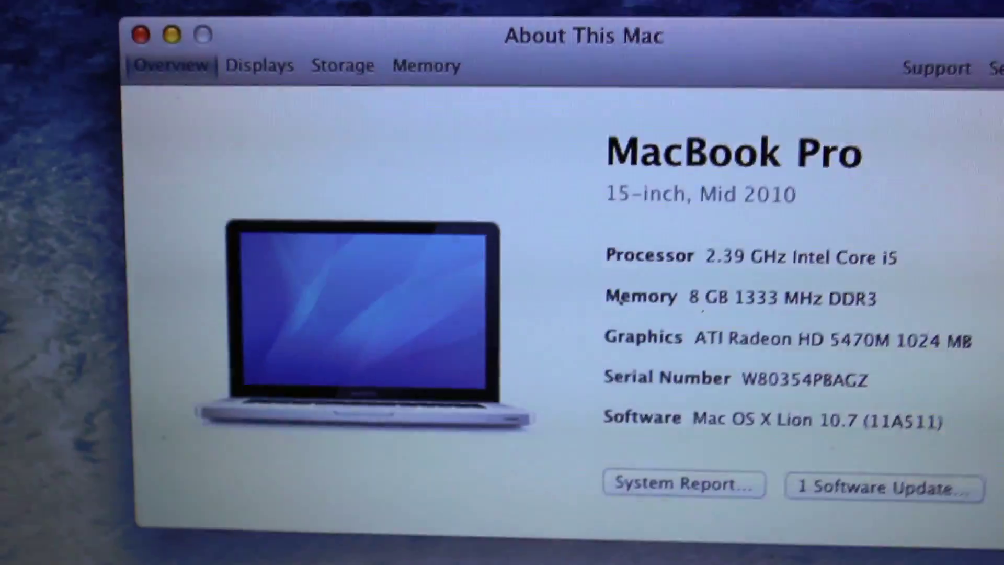
View the memory slots, return to Overview, and run System Report for the MacBook Pro6,2 hardware details
{"action": "left_click", "coordinate": [424, 65]}
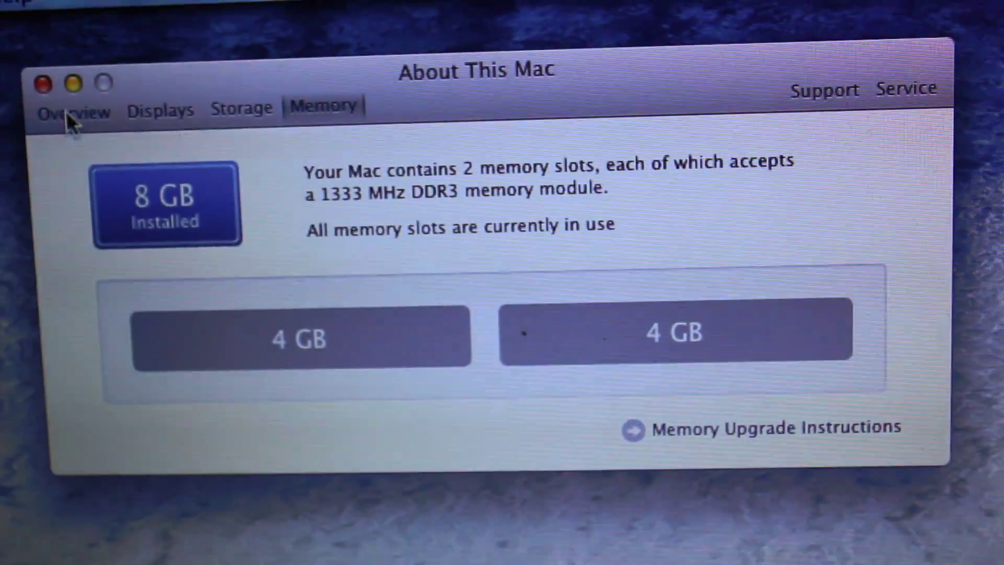
{"action": "left_click", "coordinate": [73, 111]}
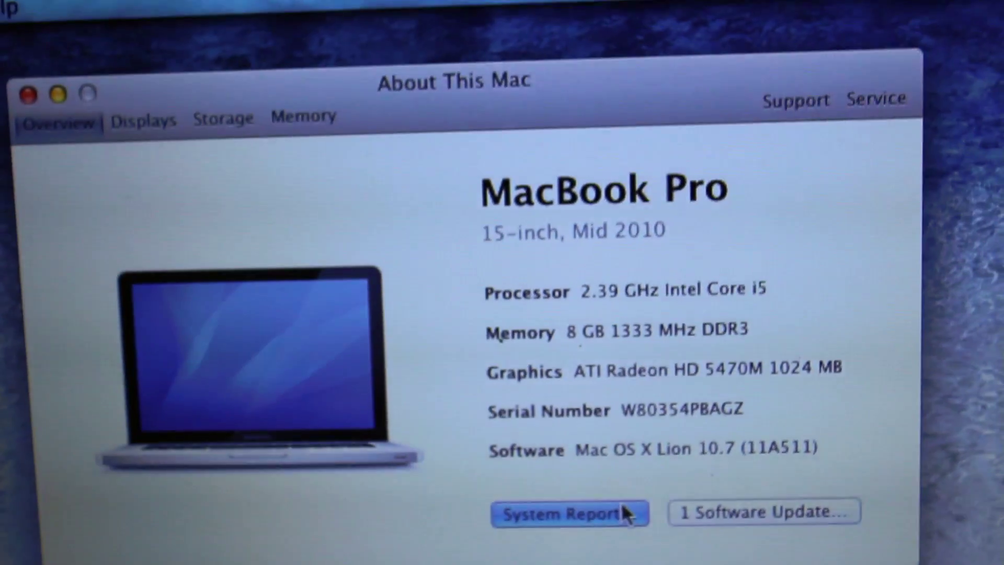
{"action": "left_click", "coordinate": [562, 512]}
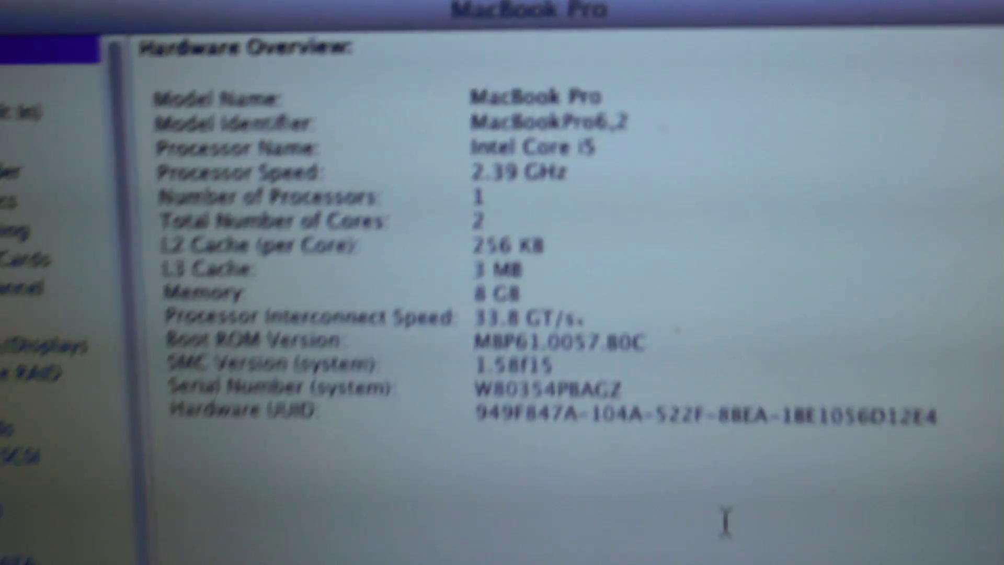